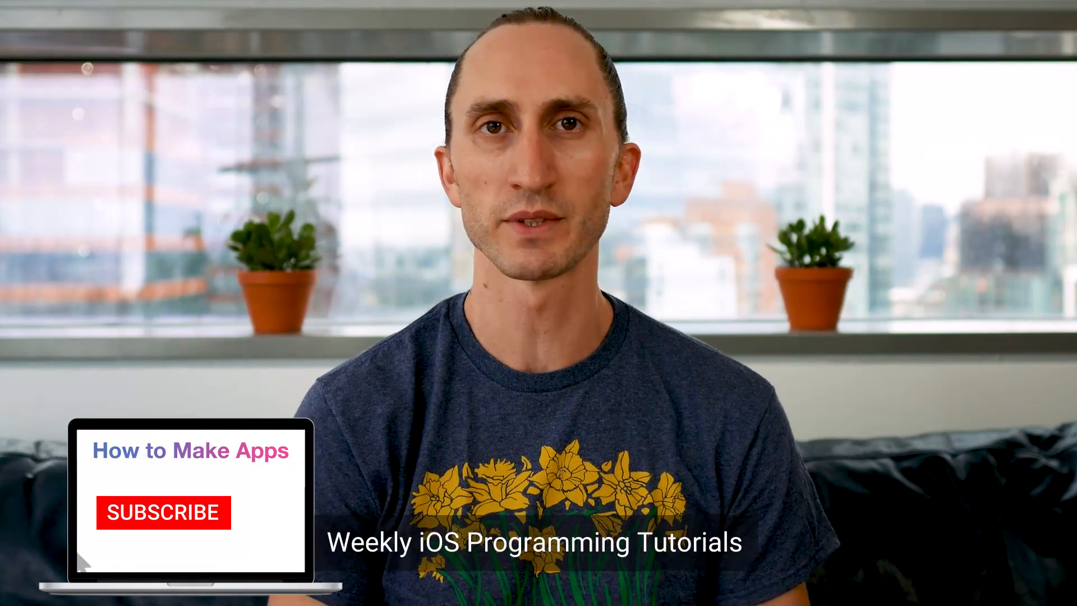
{"action": "left_click", "coordinate": [161, 511]}
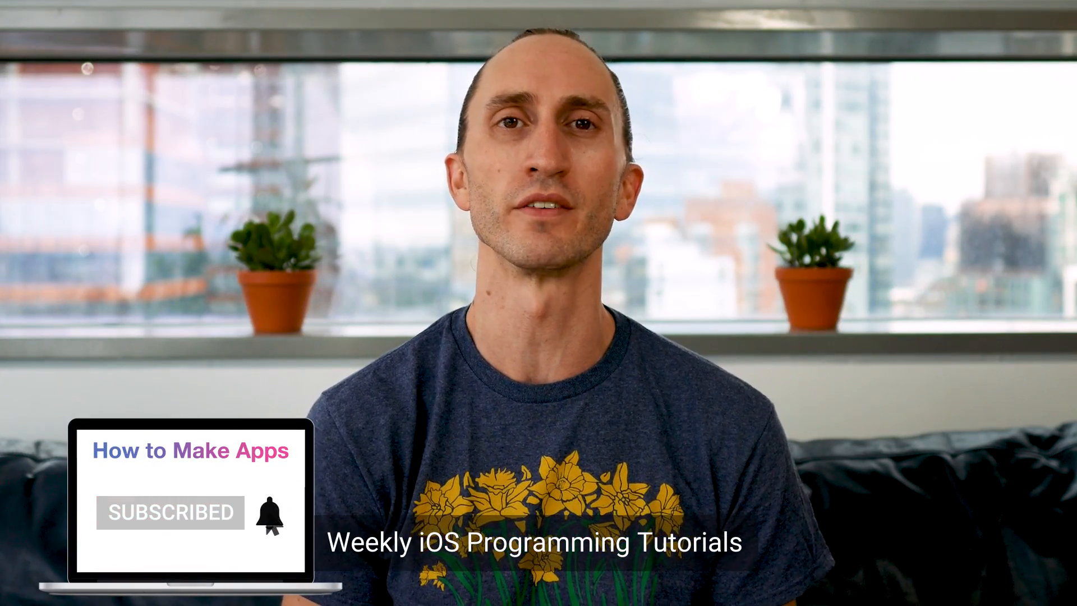